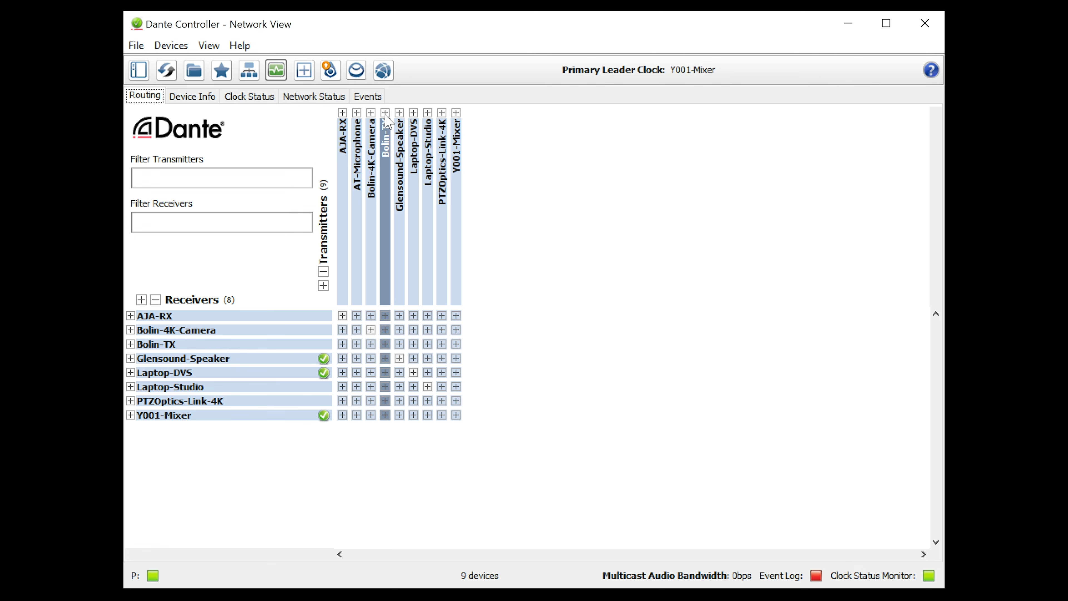
- Expand the Bolin-TX transmitter column to reveal its channels, HDMI TX through Serial
left_click(385, 112)
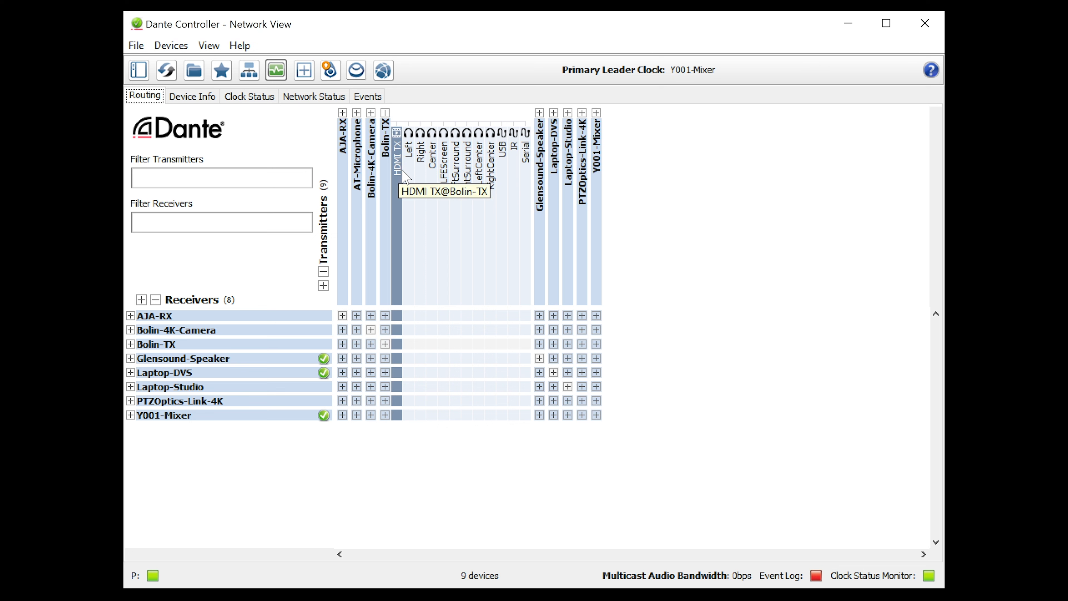
mouse_move(479, 146)
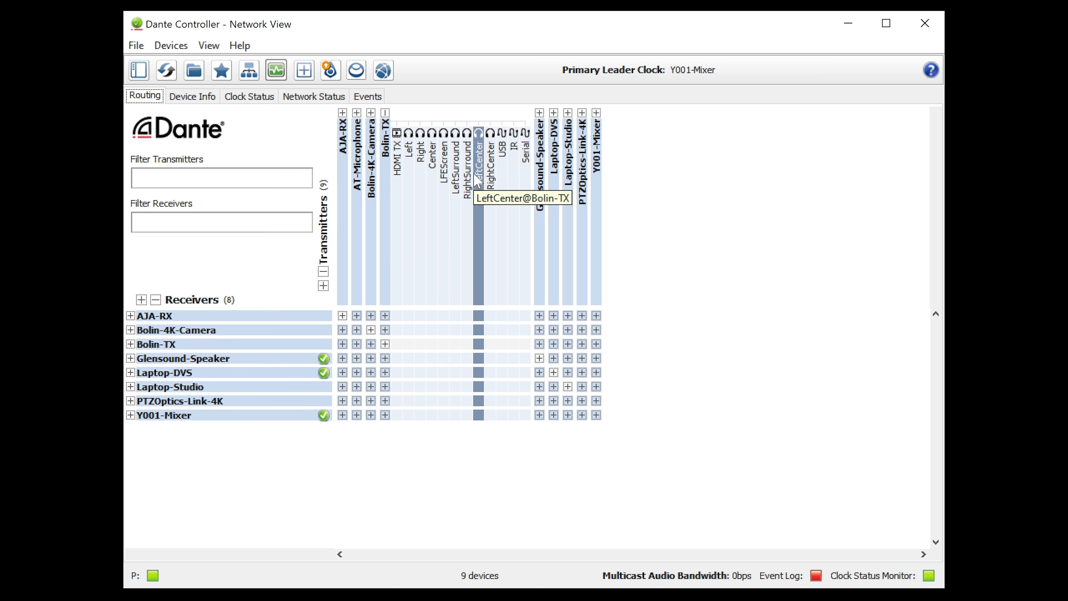
mouse_move(513, 182)
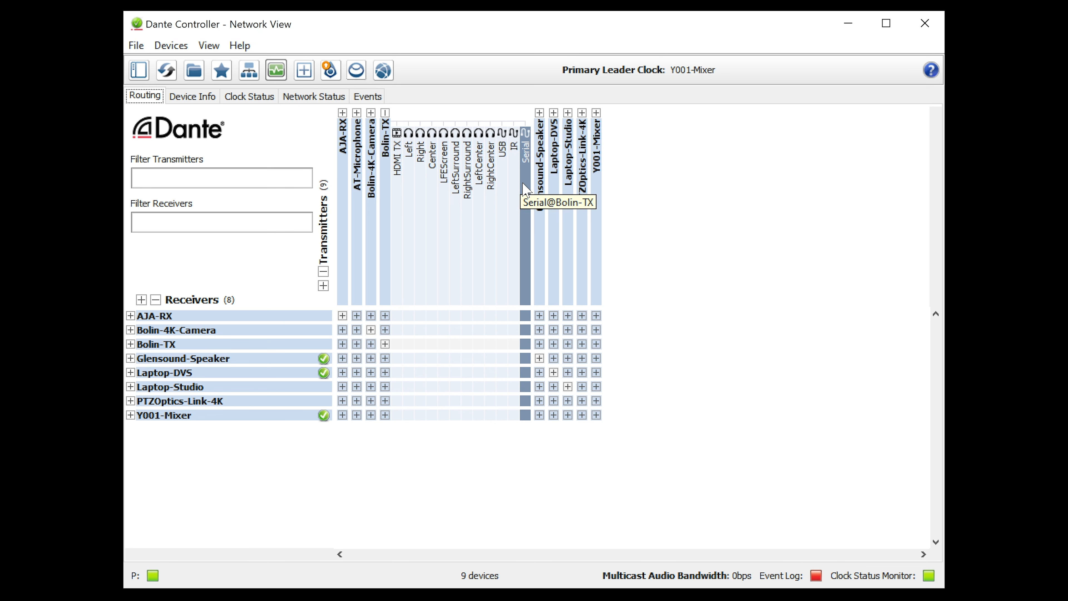
- Expand AJA-RX in the Receivers list to reveal its channels, Video through USB
left_click(130, 316)
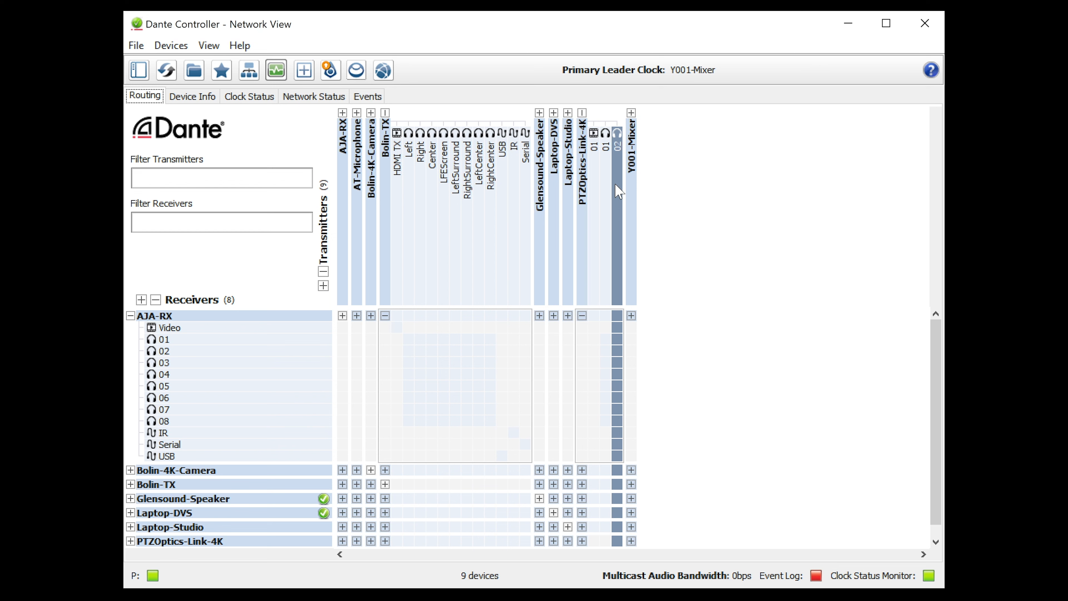
mouse_move(616, 145)
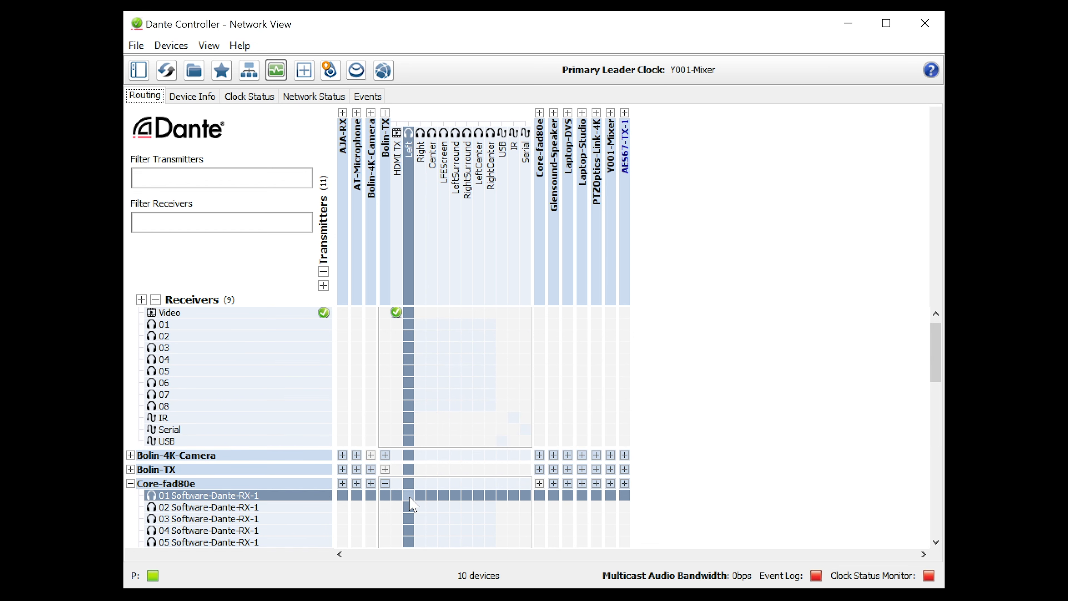
- Route Bolin-TX audio channels Left, Right and the rest to AJA-RX 01–08 with green checks
left_click(418, 507)
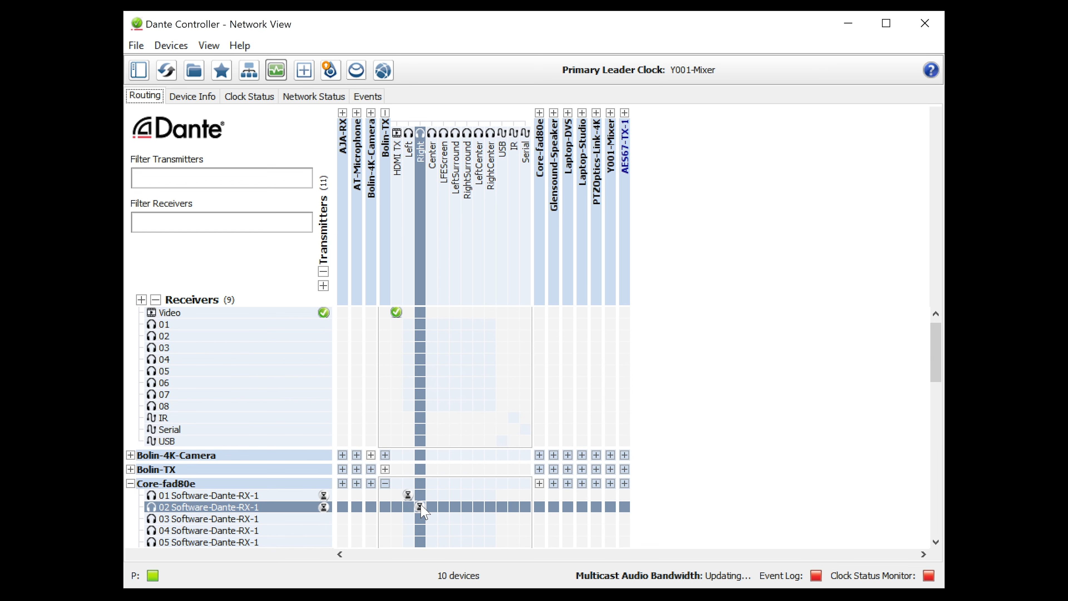
left_click(420, 495)
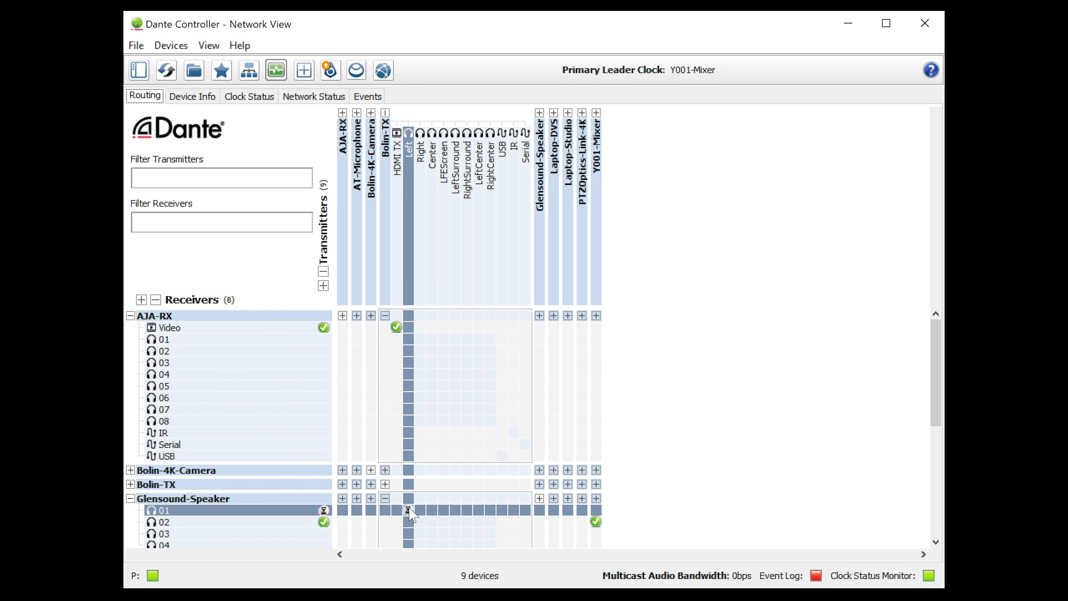
left_click(420, 522)
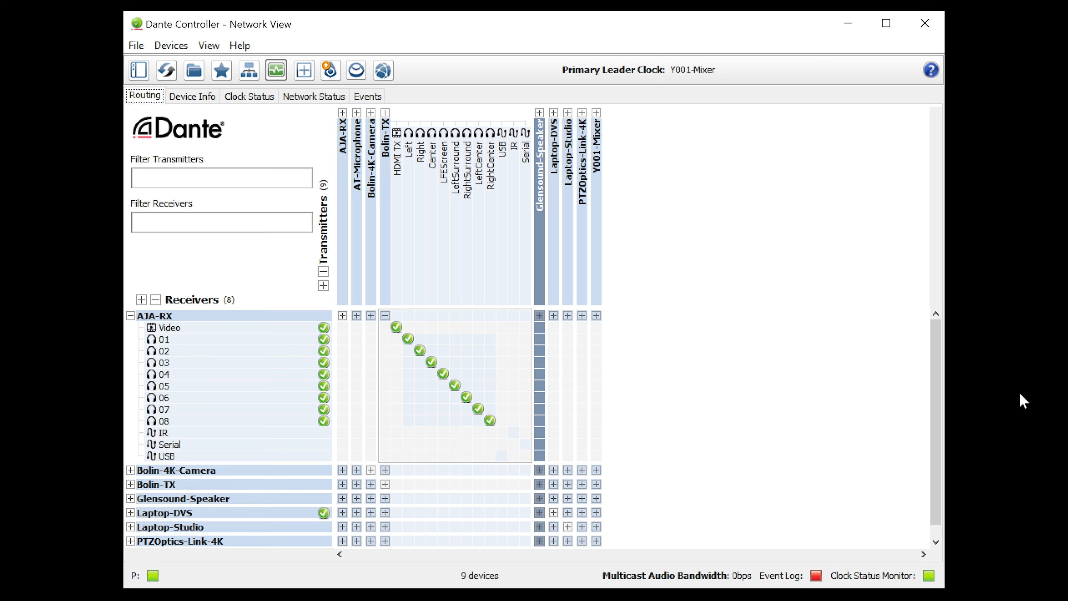
left_click(164, 444)
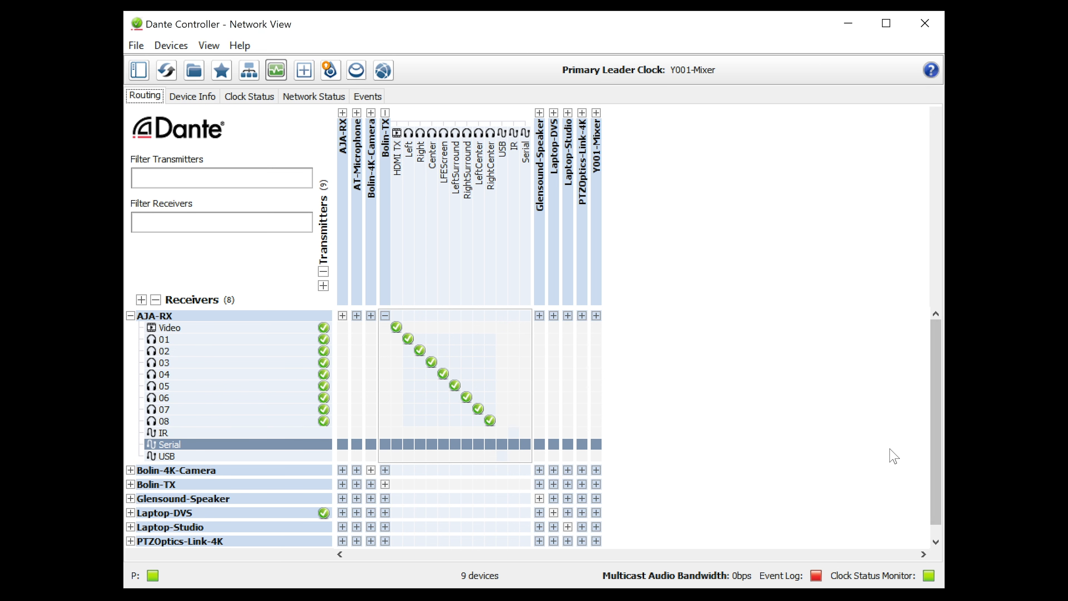